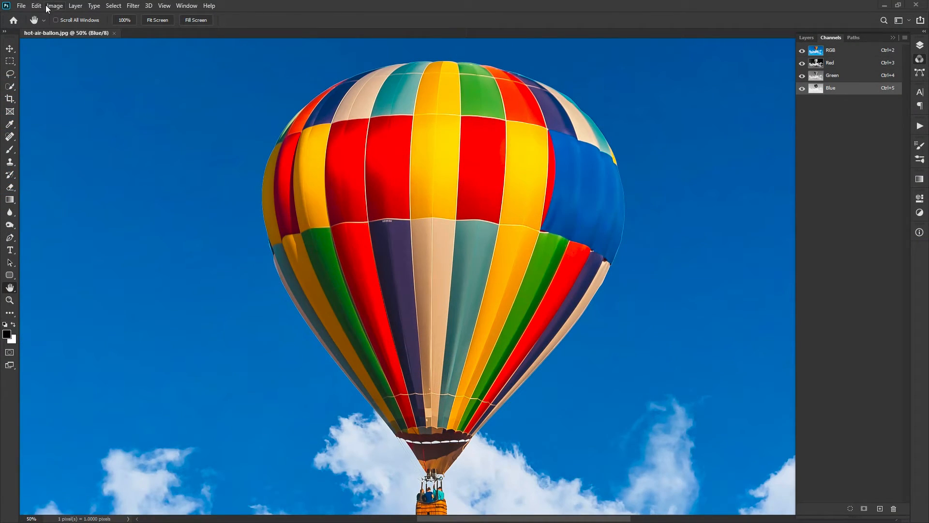
Step: View the balloon's Red and Blue channels alone, then return to the RGB composite
click(55, 5)
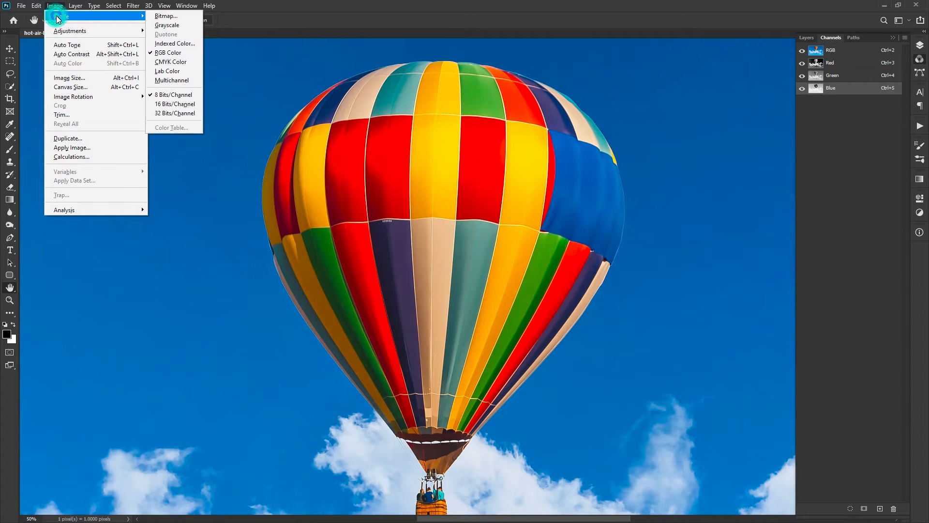
mouse_move(173, 95)
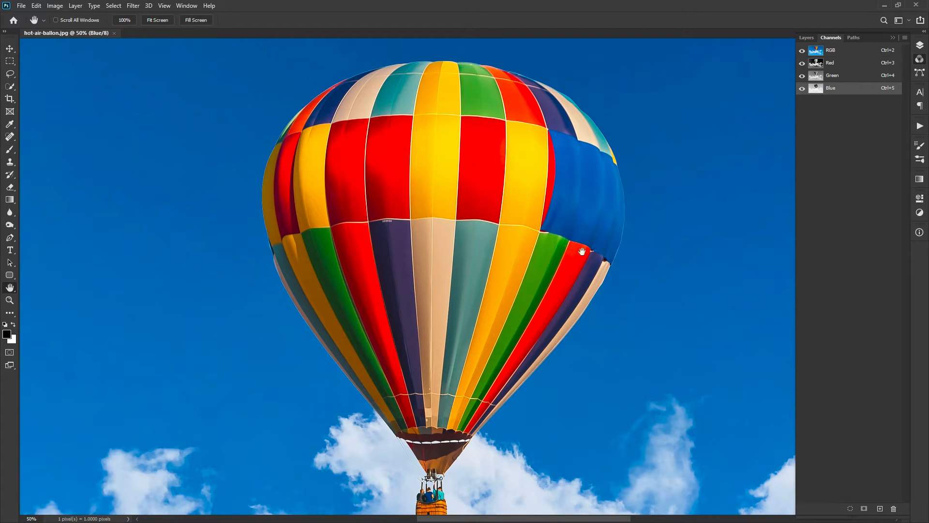
mouse_move(589, 259)
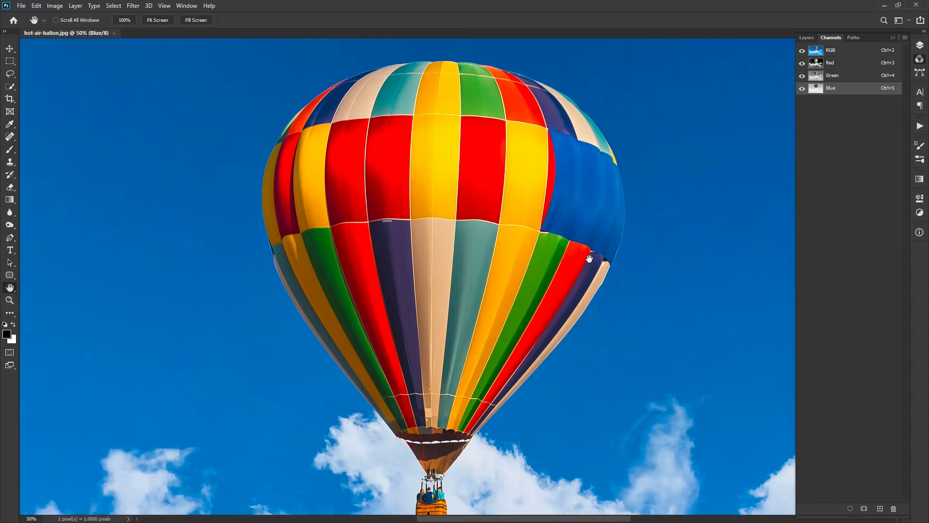
click(831, 50)
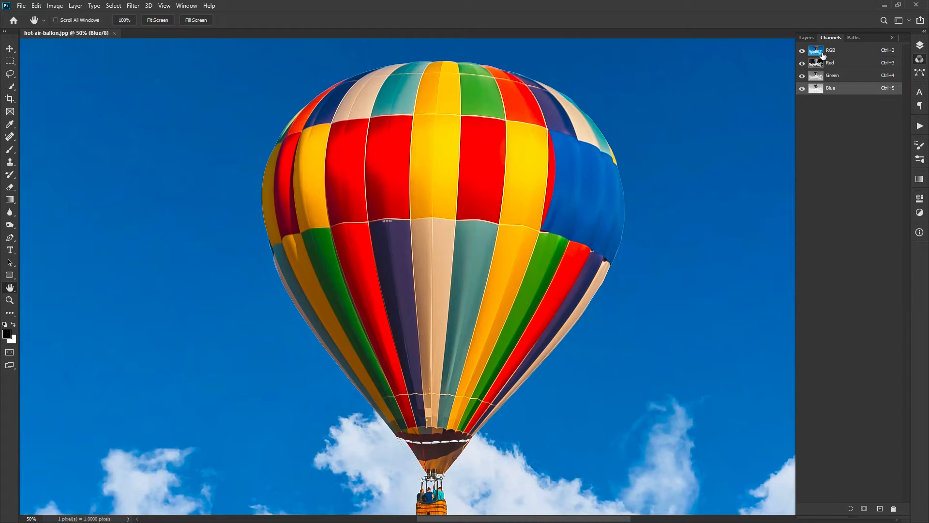
click(832, 63)
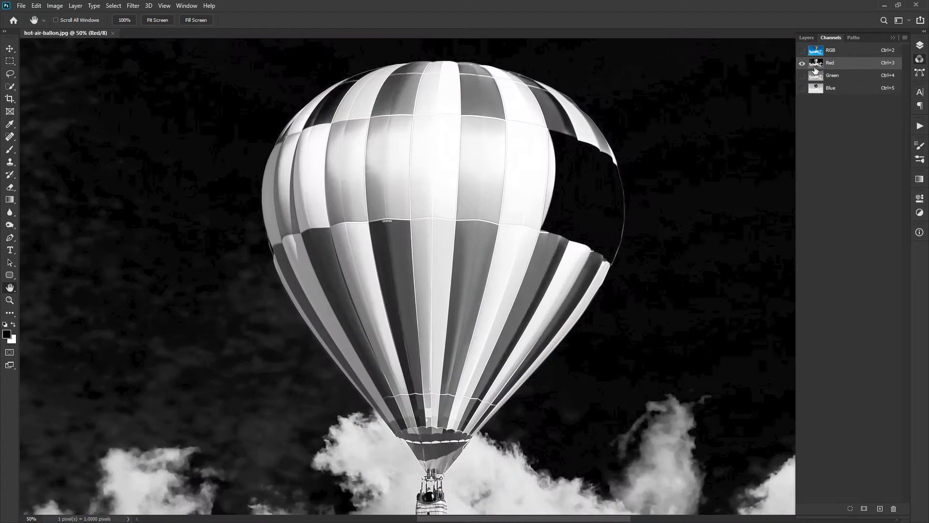
click(831, 88)
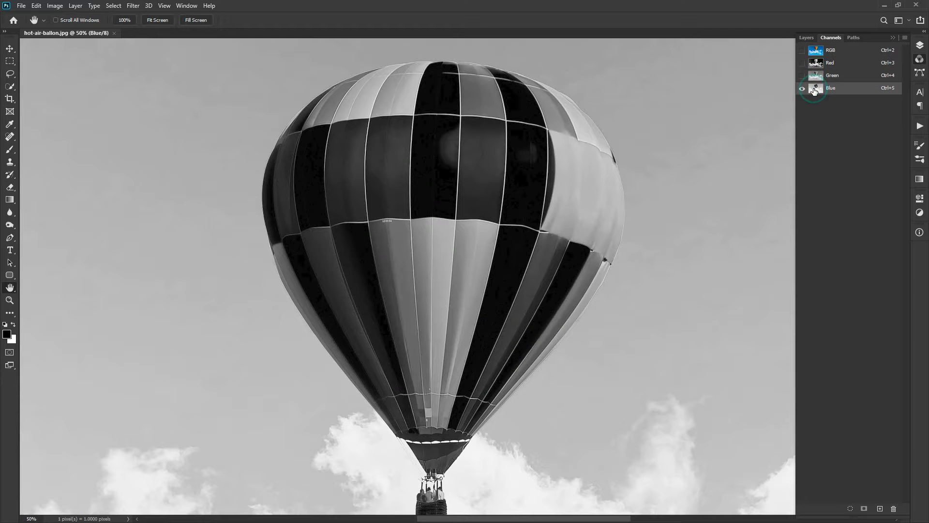
click(830, 50)
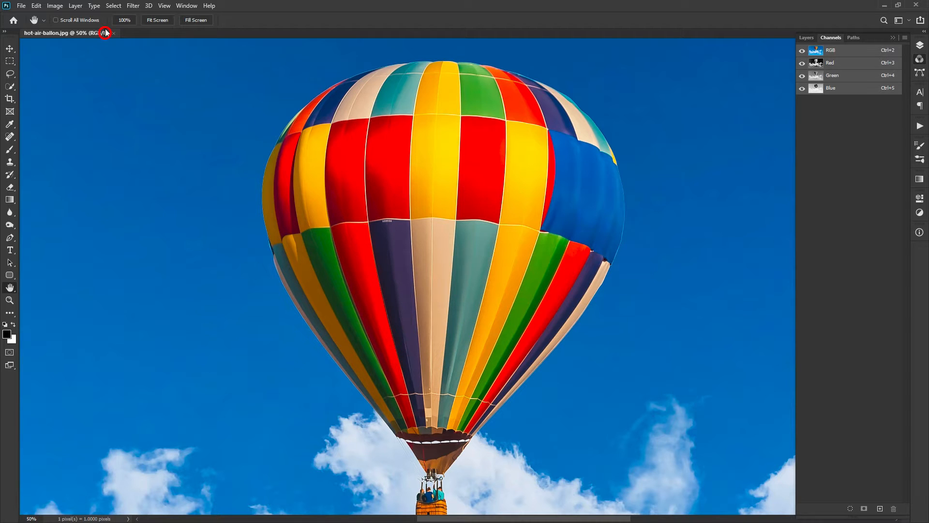
mouse_move(275, 218)
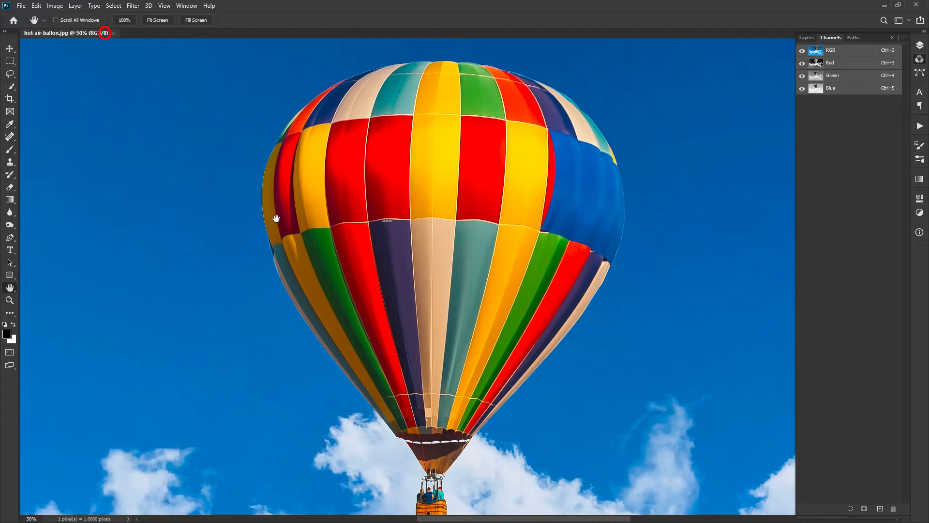
mouse_move(773, 151)
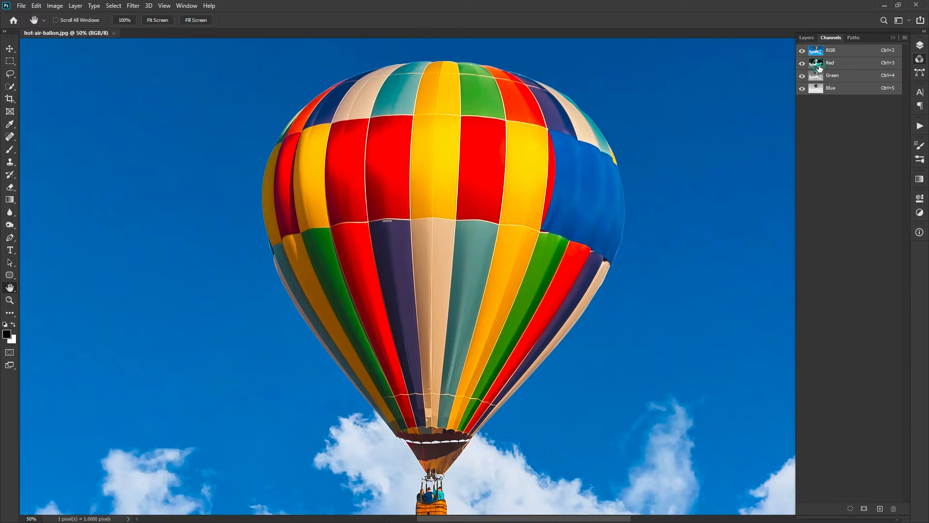
click(830, 63)
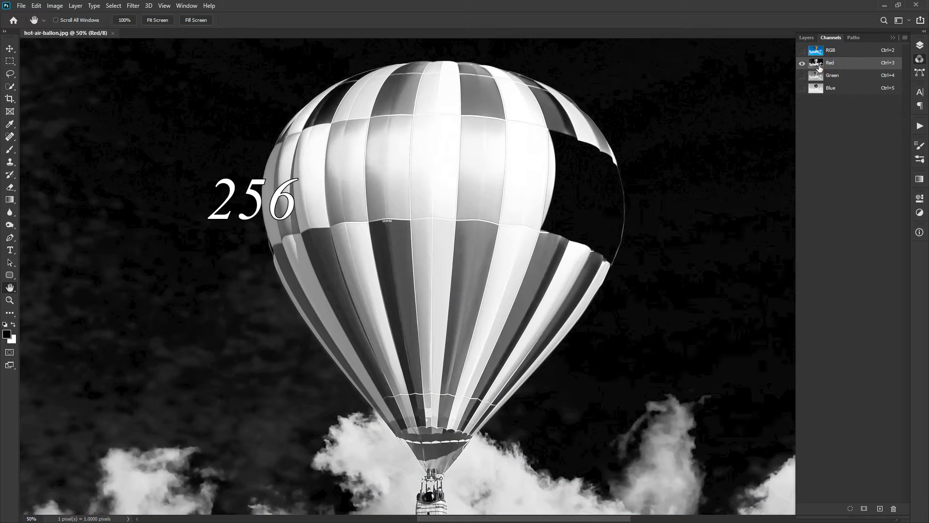
click(832, 75)
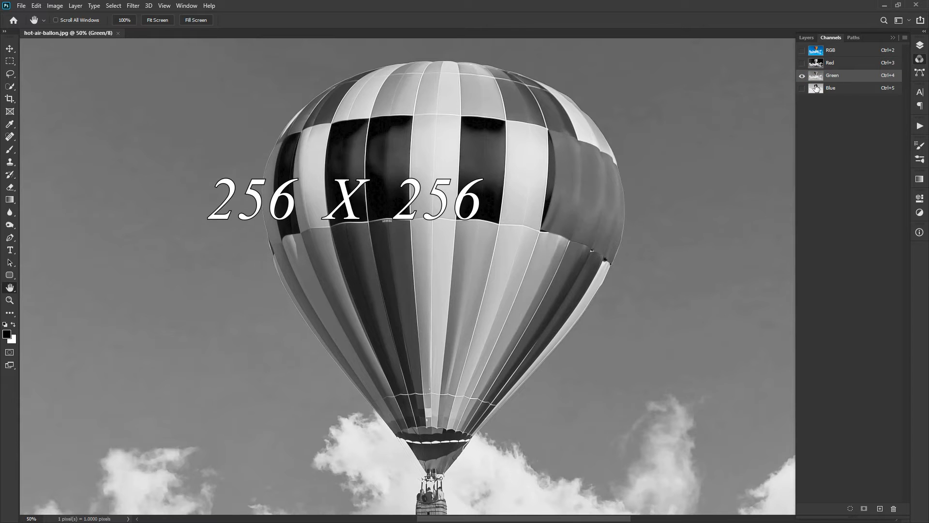
click(831, 87)
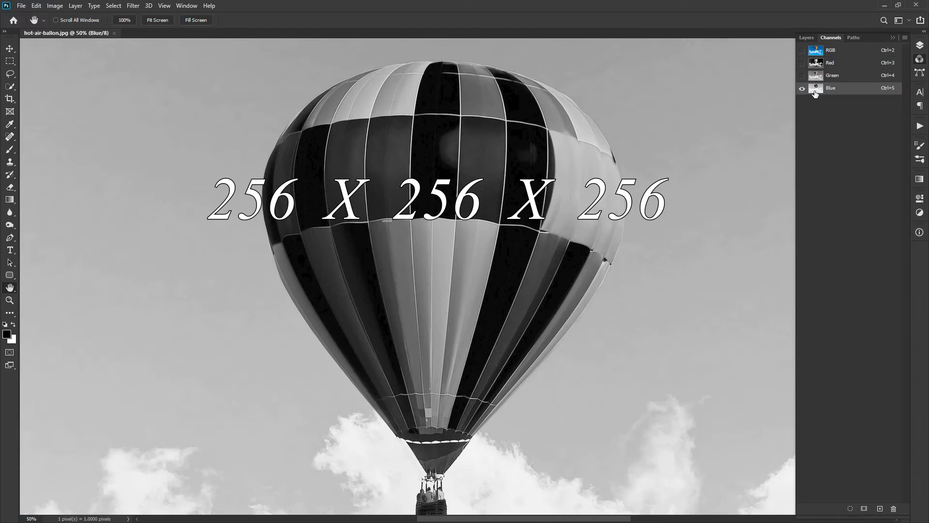
click(831, 50)
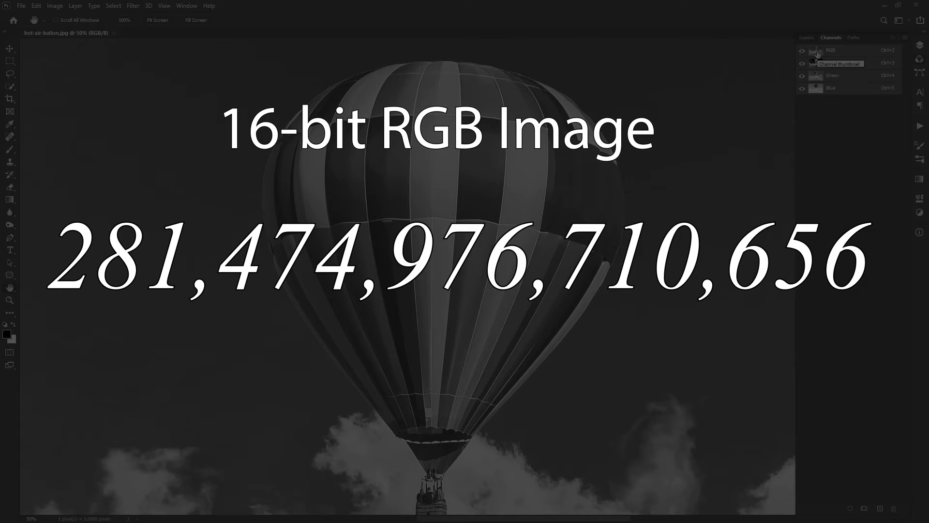
click(802, 50)
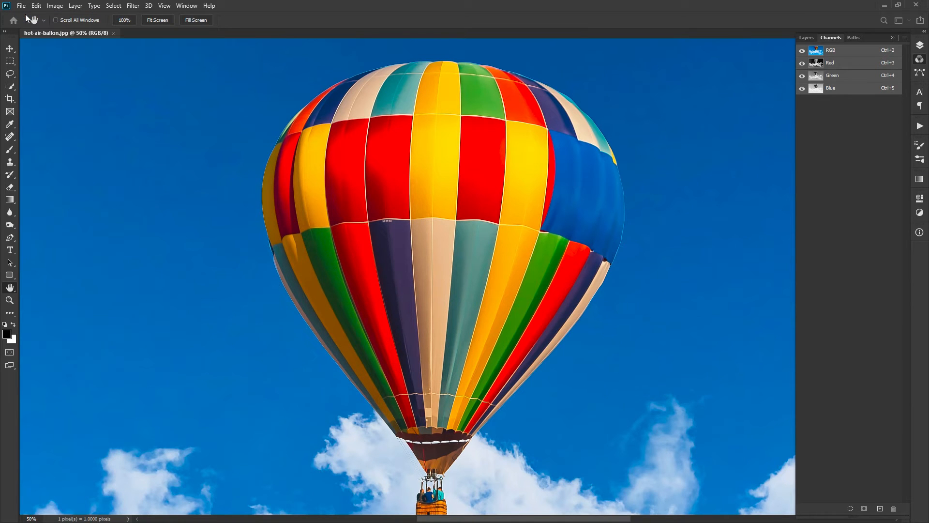
Step: Create a blank 500×500 px 16-bit RGB document and close the hot-air balloon image
click(21, 5)
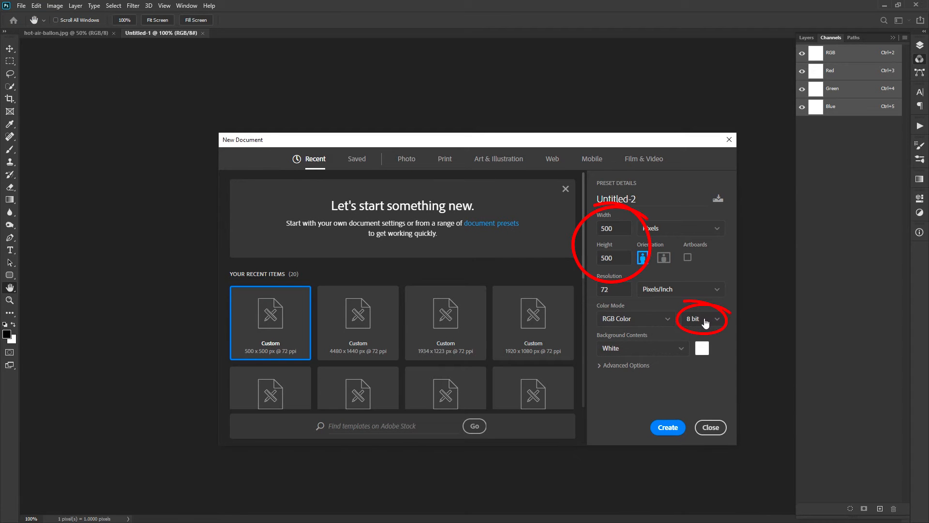
click(701, 319)
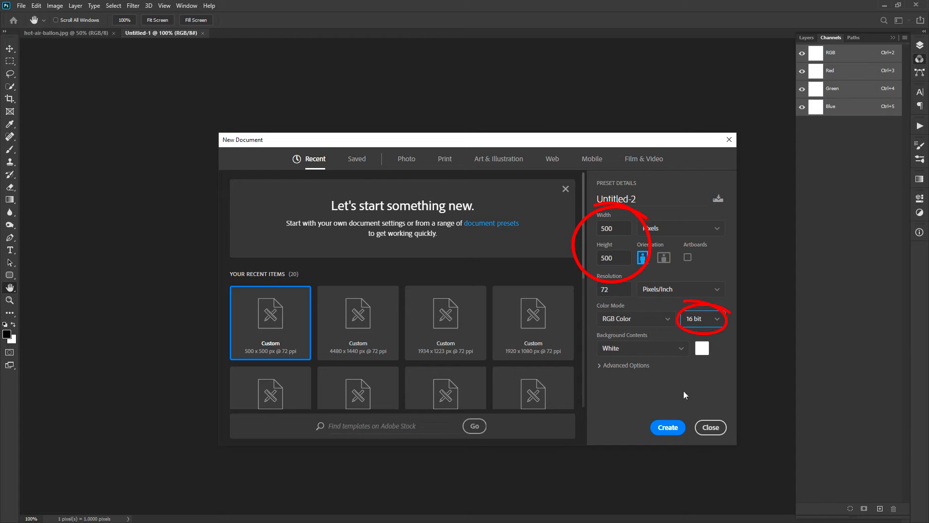
click(667, 427)
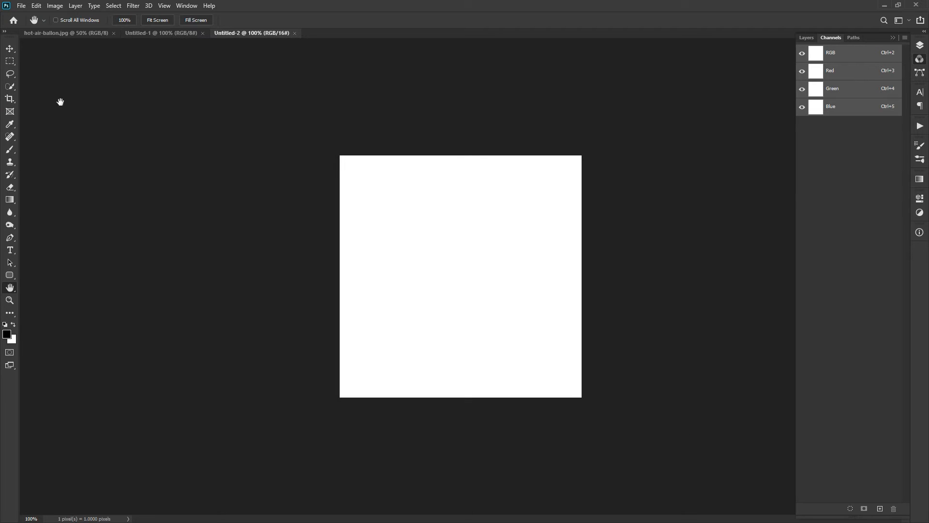
click(114, 33)
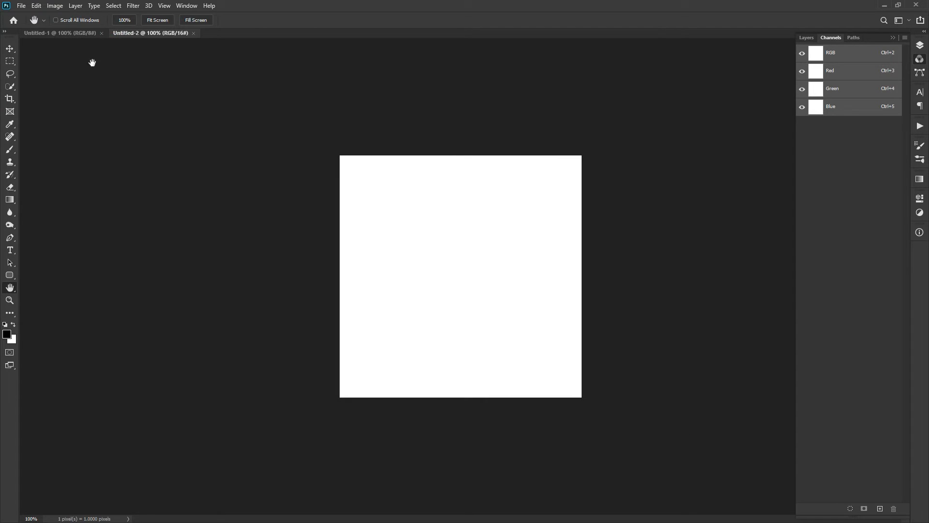
Step: Arrange the 16-bit and 8-bit documents 2-up Vertical and collapse the side panels
click(186, 5)
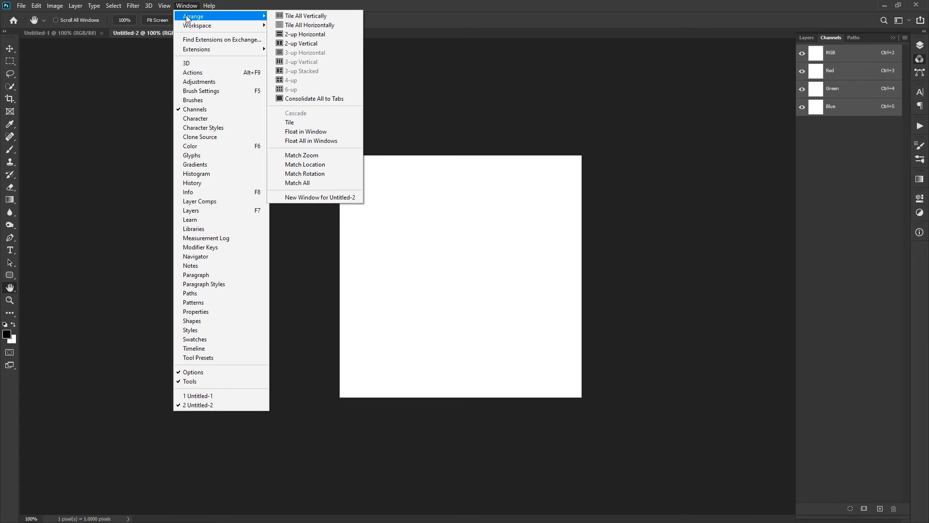
click(301, 43)
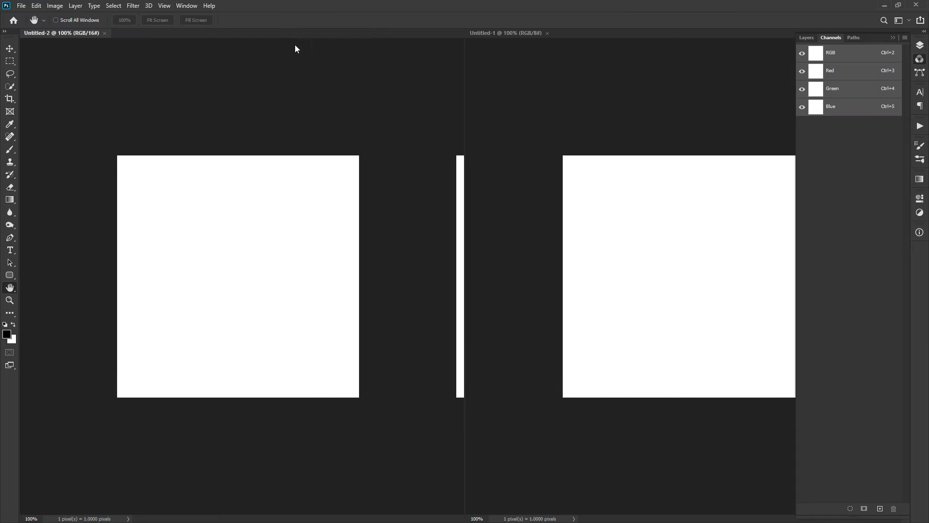
click(893, 36)
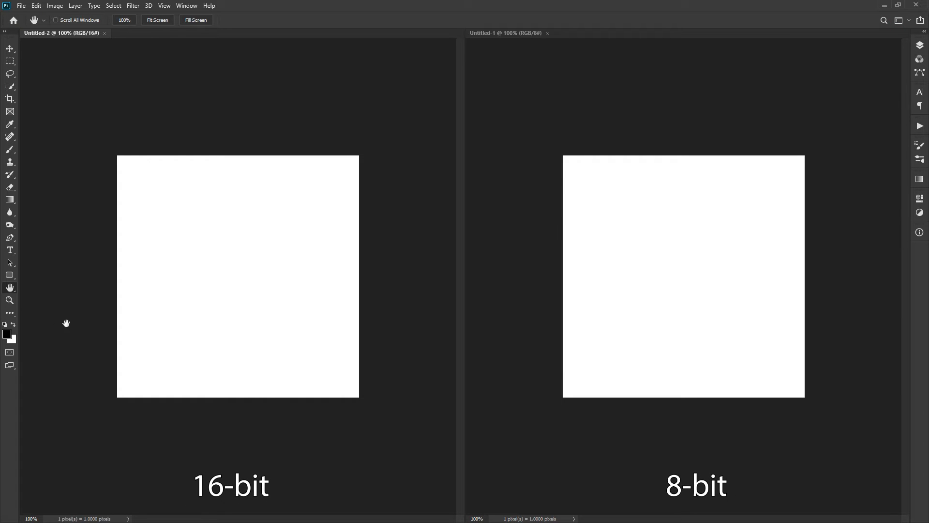
click(8, 335)
text(ff0000)
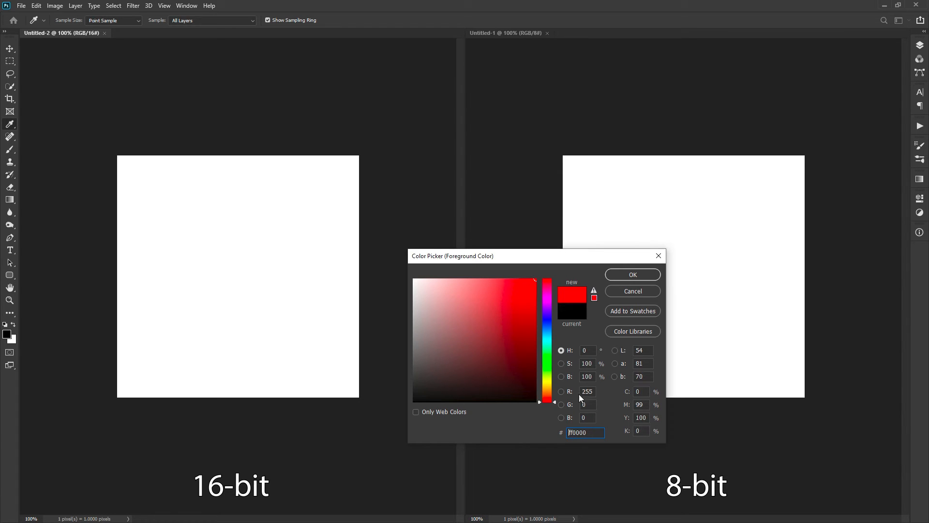
Step: Set the foreground colour to pure red and the background colour to f60000
click(586, 391)
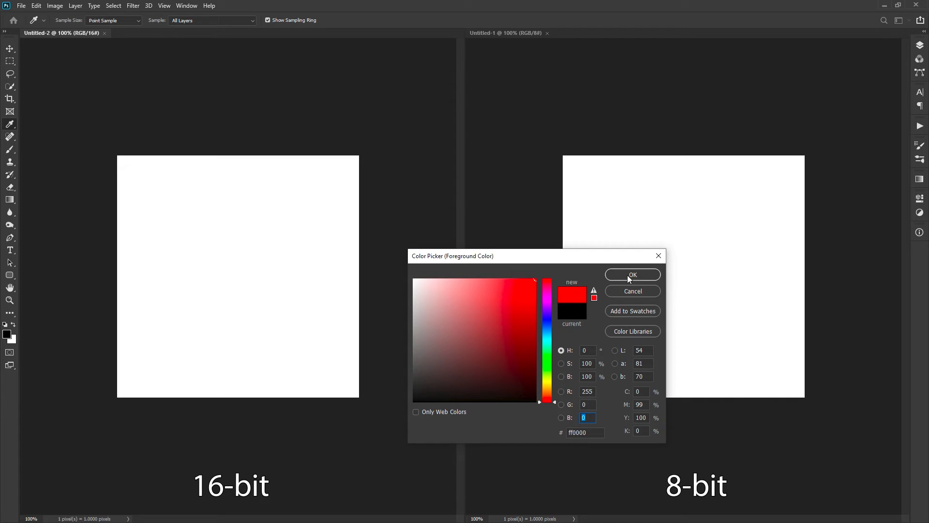
click(631, 274)
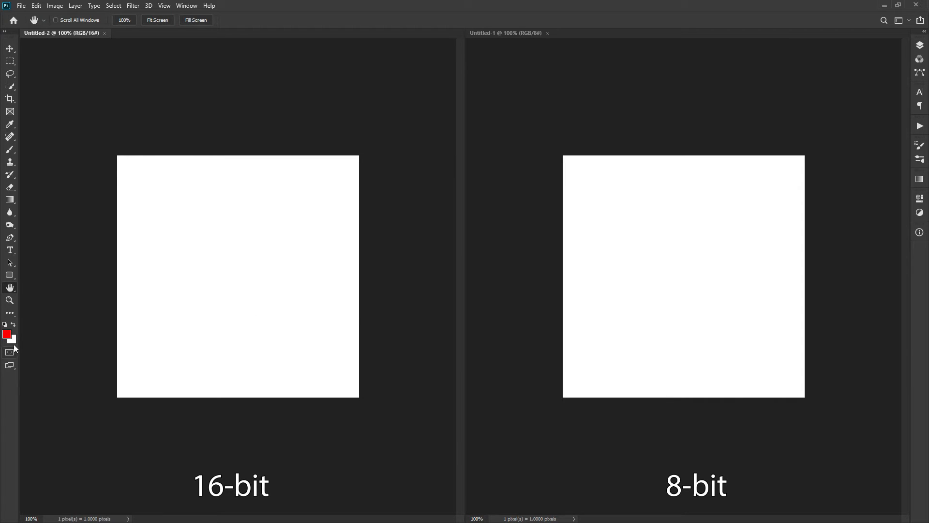
click(13, 339)
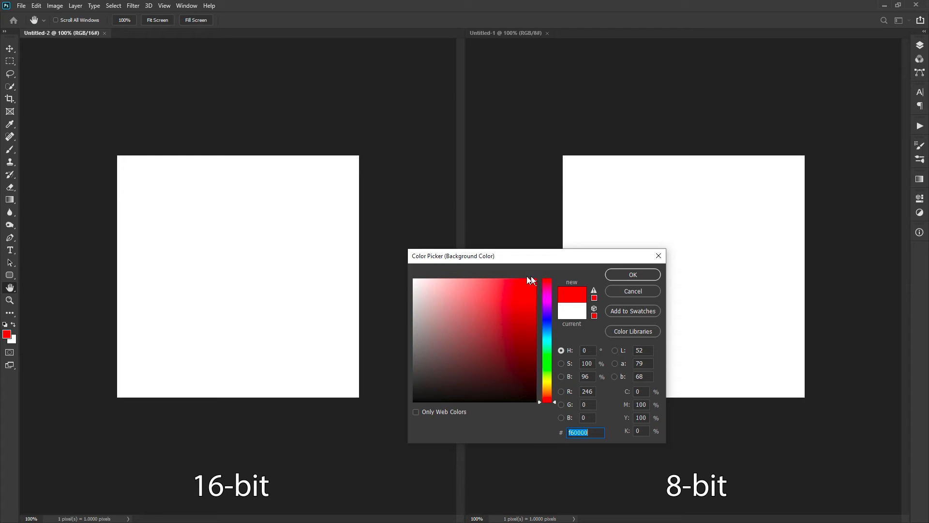
click(631, 275)
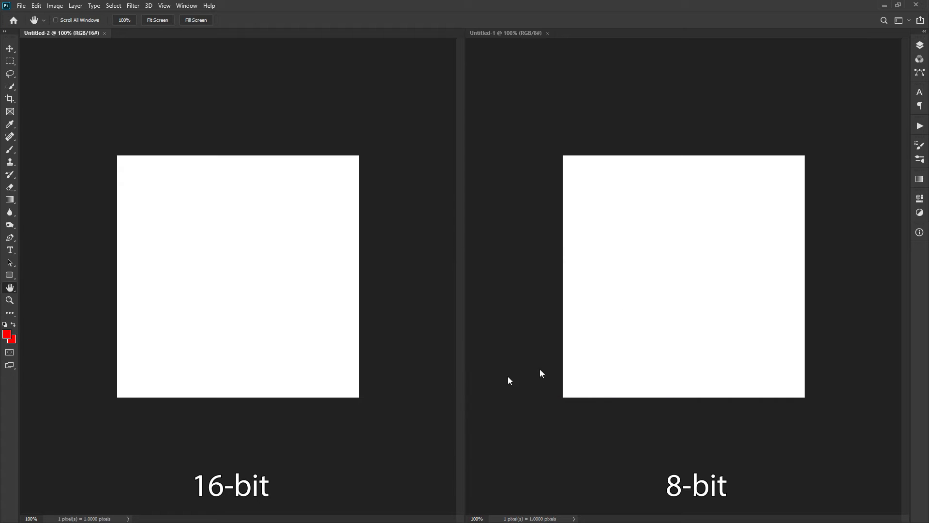
mouse_move(226, 364)
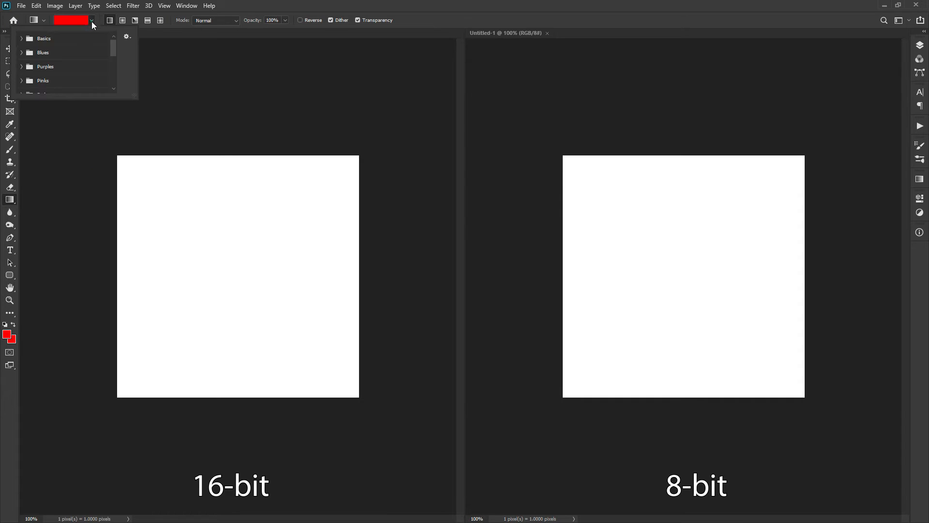
Step: Draw a horizontal red gradient across both the 16-bit and 8-bit squares
click(21, 38)
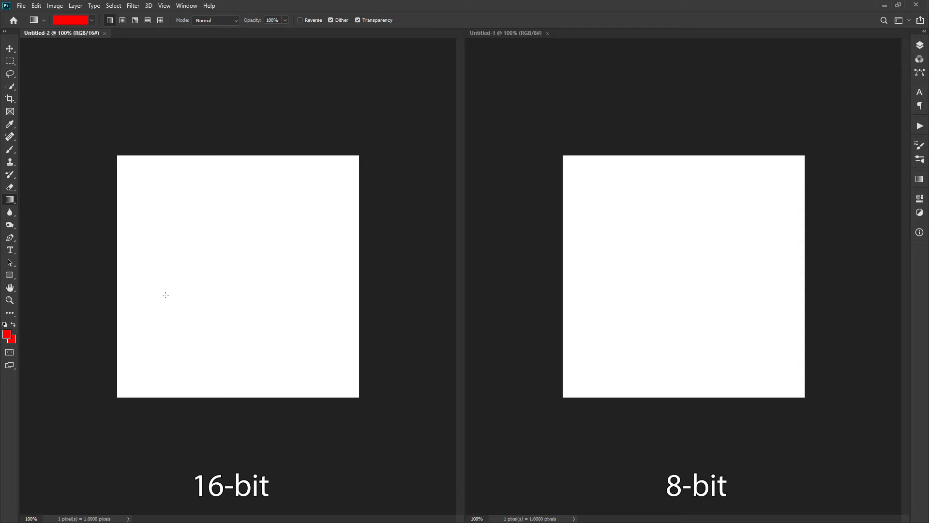
drag(116, 274, 330, 274)
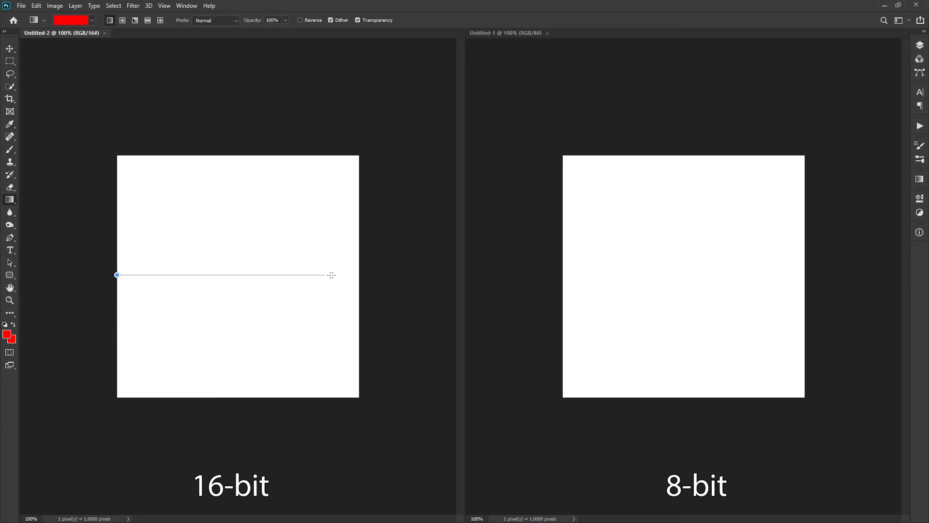
drag(116, 275, 331, 275)
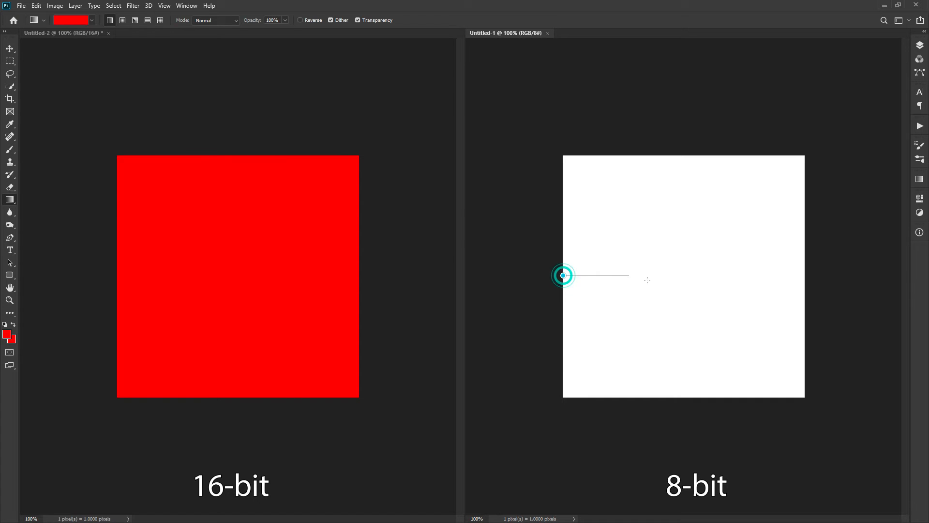
drag(562, 275, 804, 288)
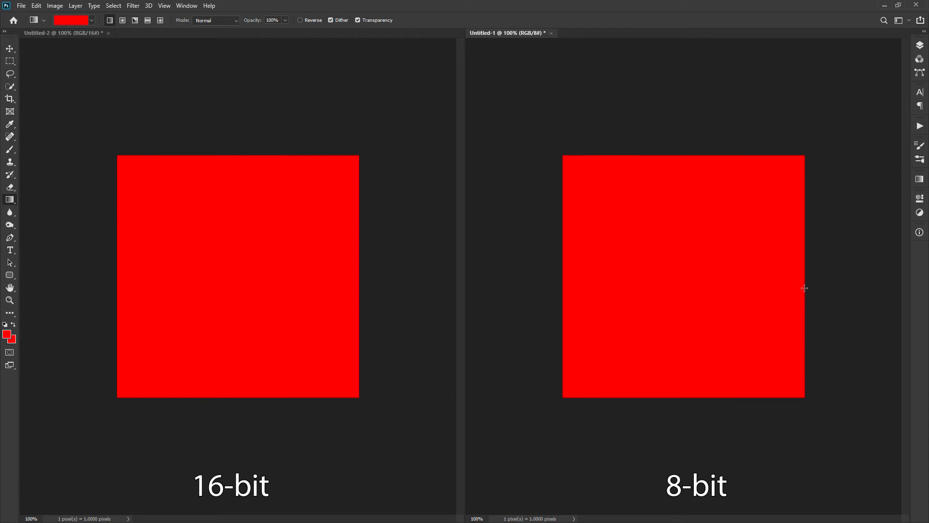
mouse_move(290, 247)
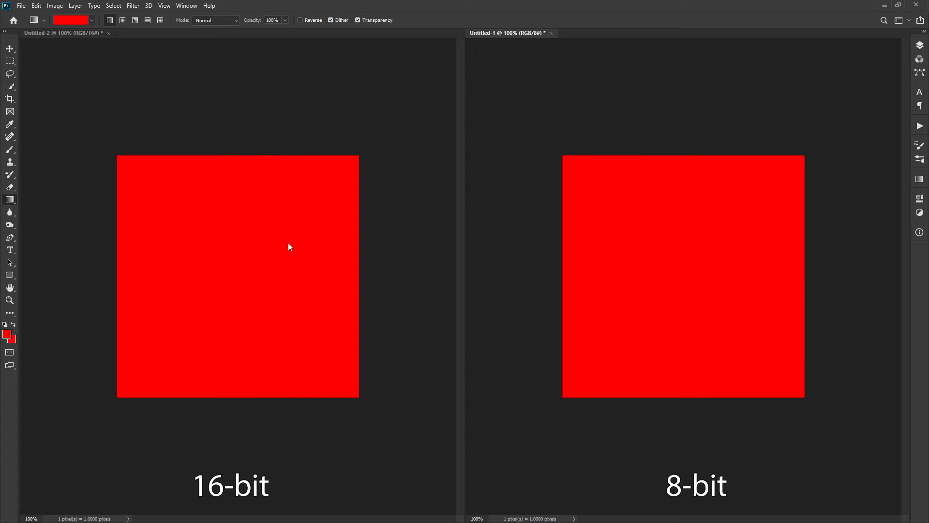
click(55, 5)
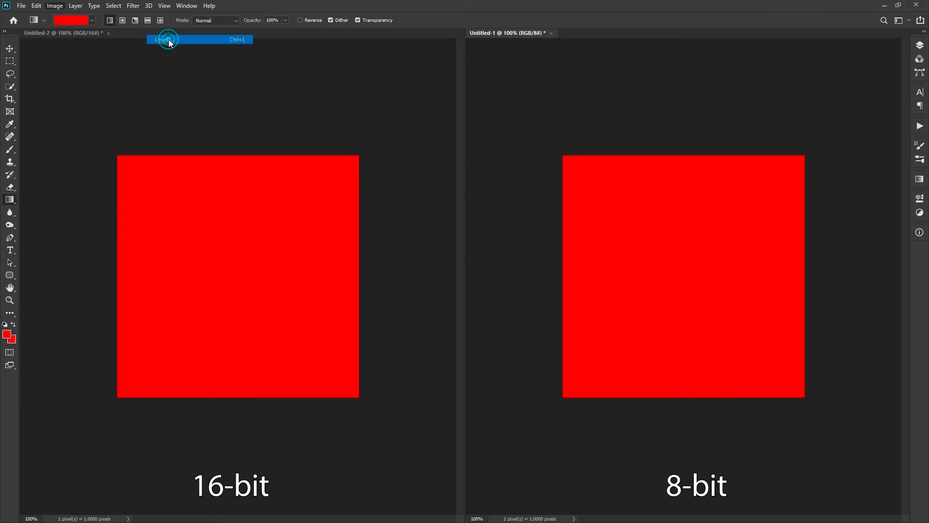
Step: Apply Levels with a black input level of 246 to the 8-bit square
click(164, 39)
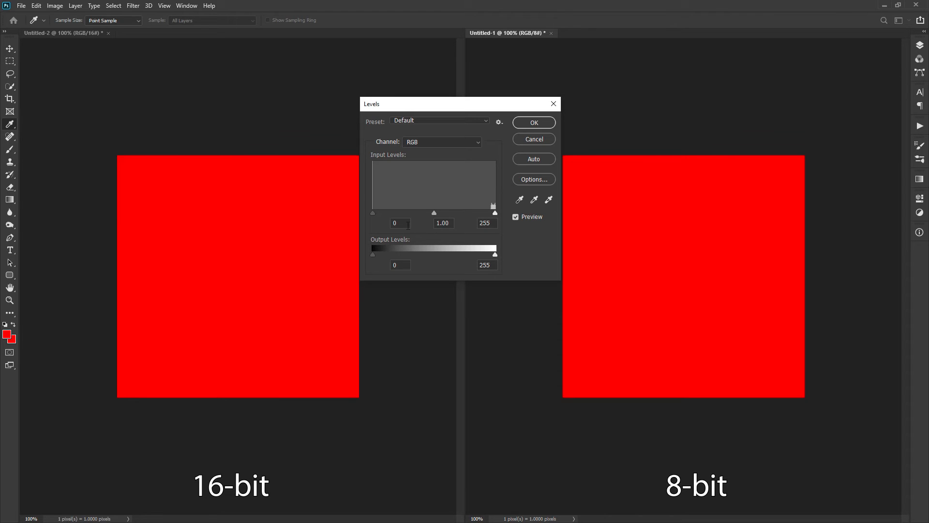
click(400, 223)
text(246)
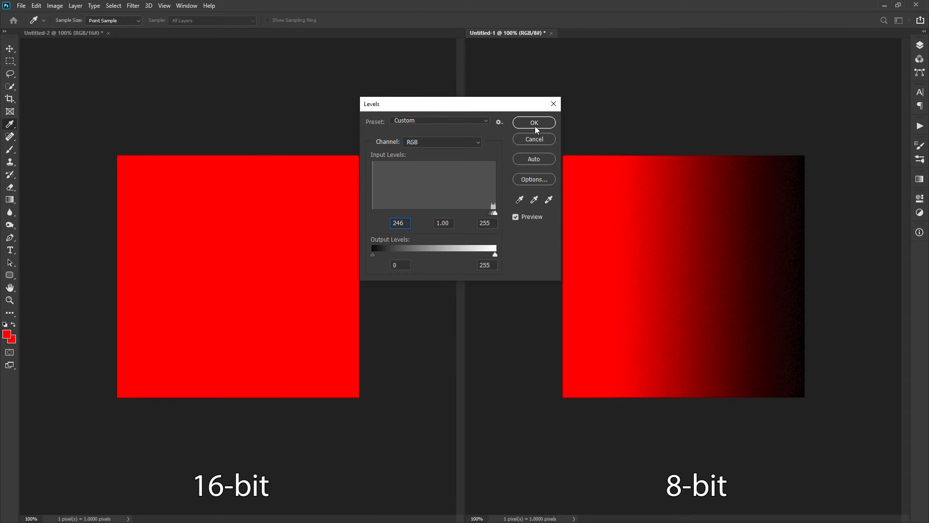
click(533, 122)
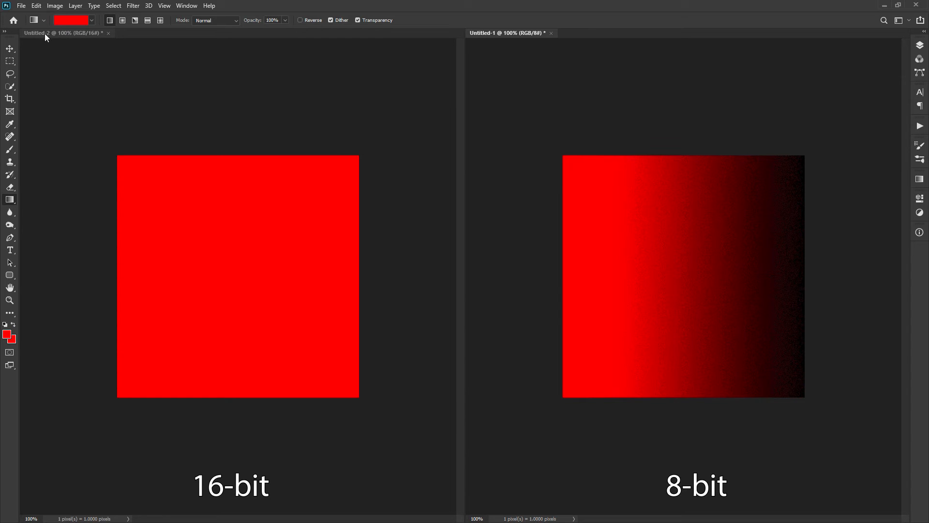
Step: Switch to the 16-bit document and apply Levels with black input 246
click(55, 6)
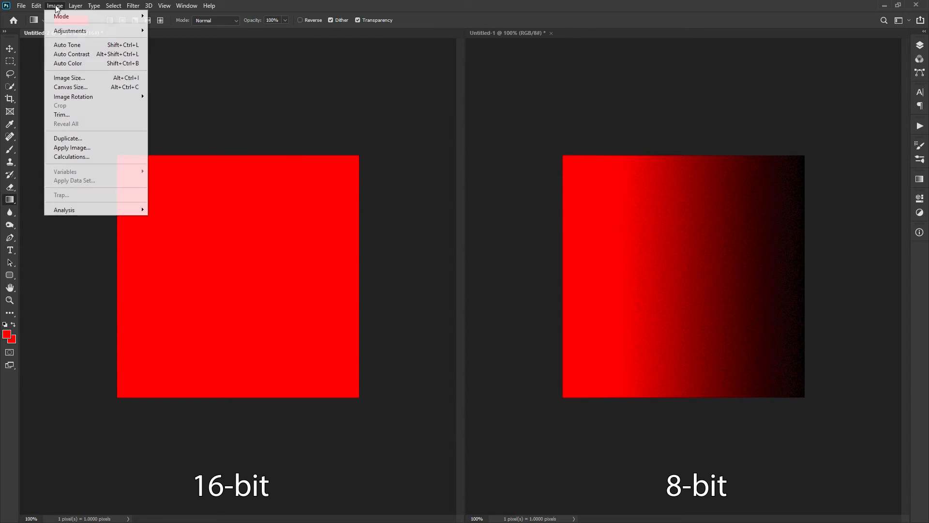
mouse_move(69, 31)
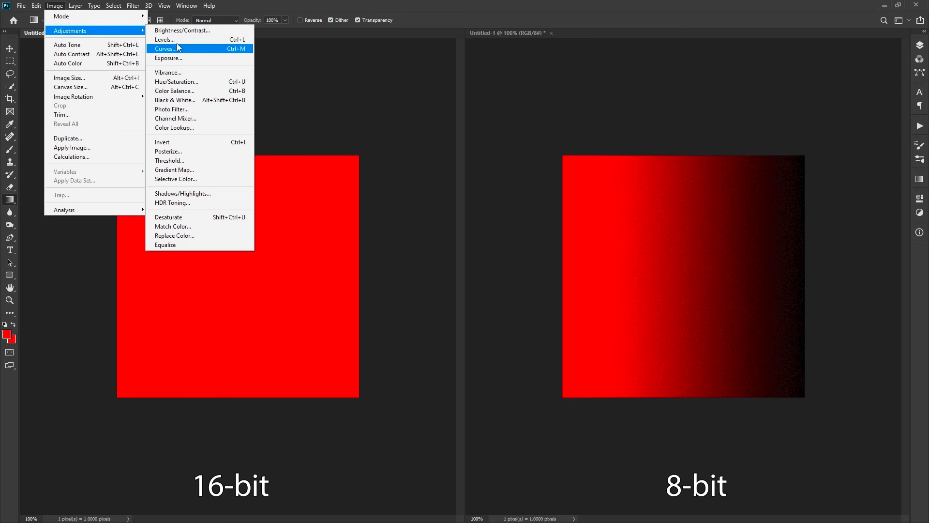
click(164, 39)
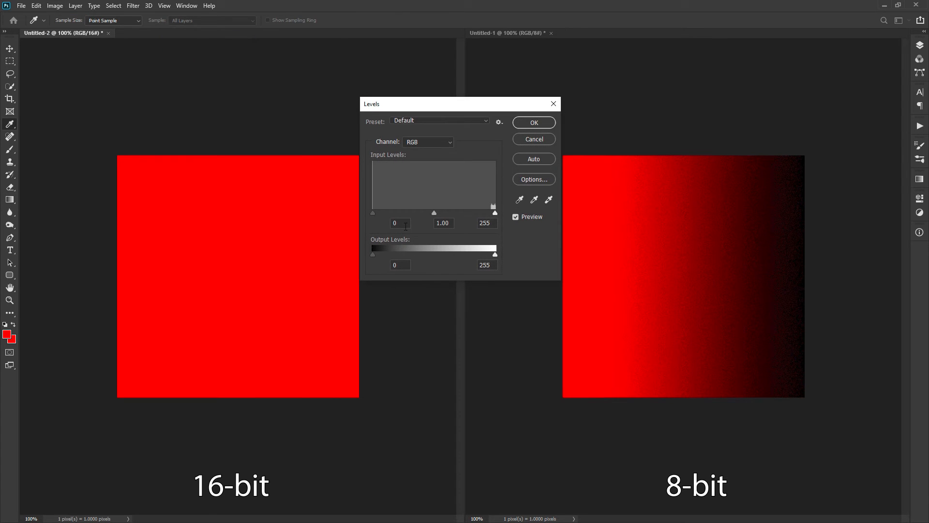
text(246)
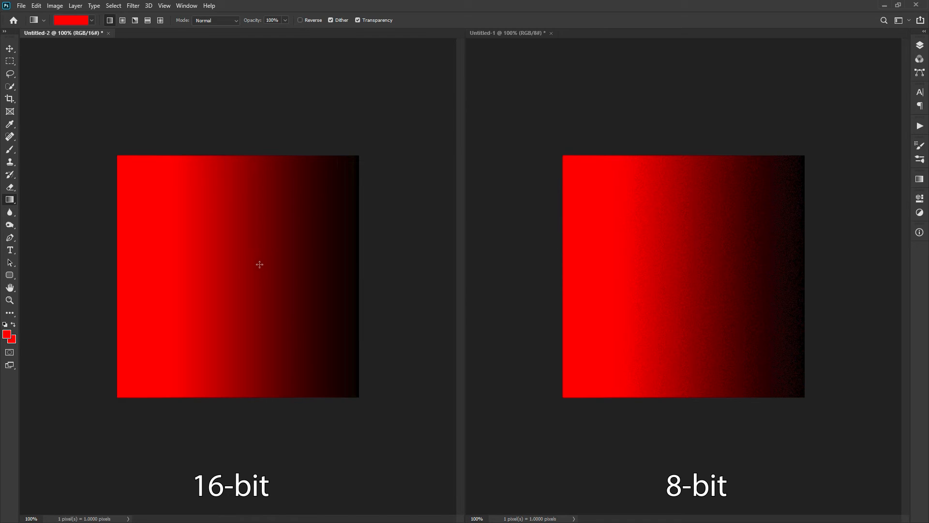
mouse_move(551, 90)
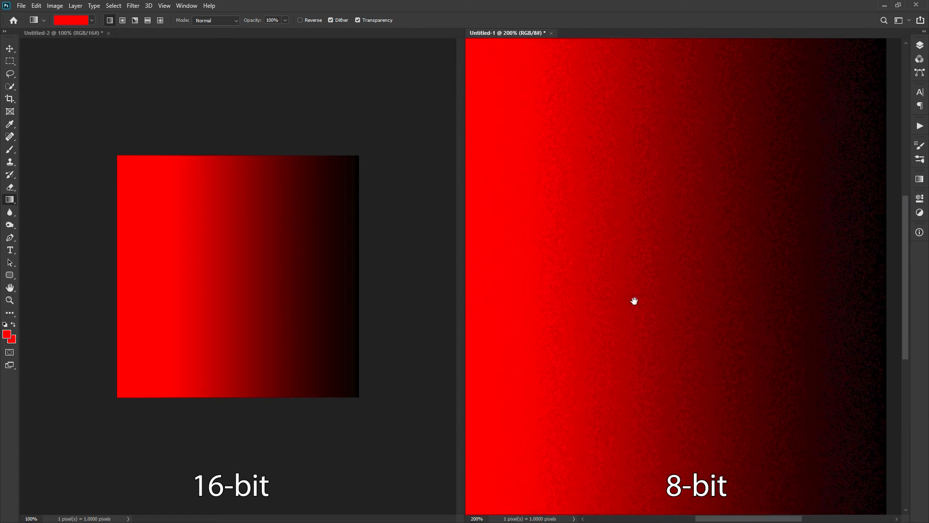
Step: Pan across the zoomed-in 8-bit gradient to inspect its banding
drag(634, 301, 701, 298)
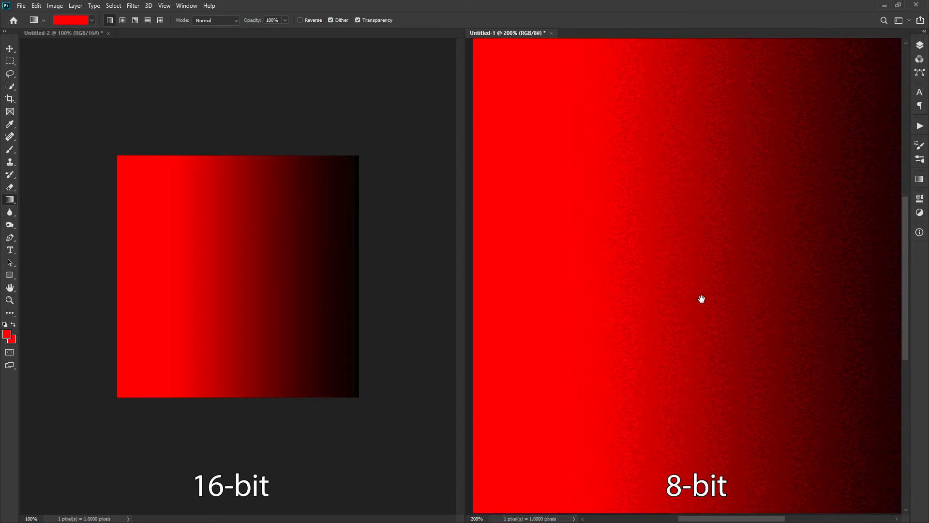
mouse_move(219, 279)
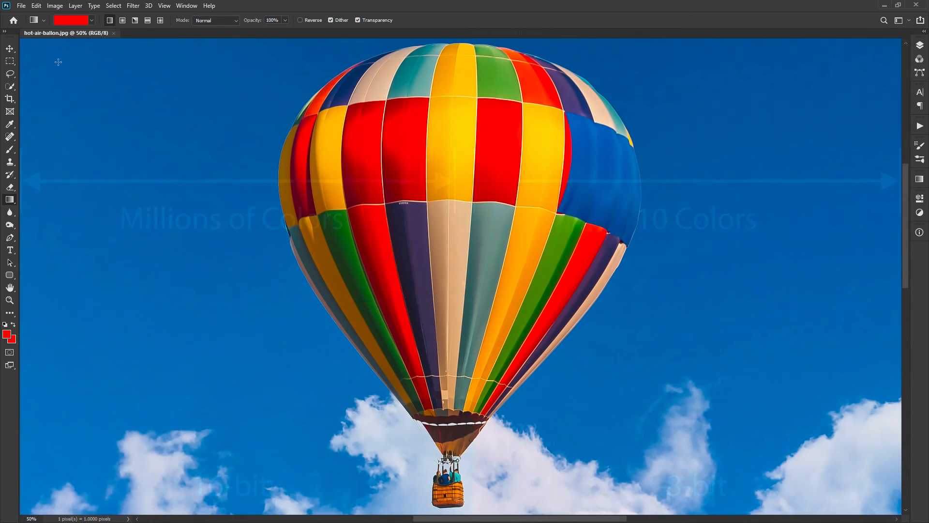
Step: Convert the hot-air balloon photo to CMYK Color, accepting the profile warning
click(54, 6)
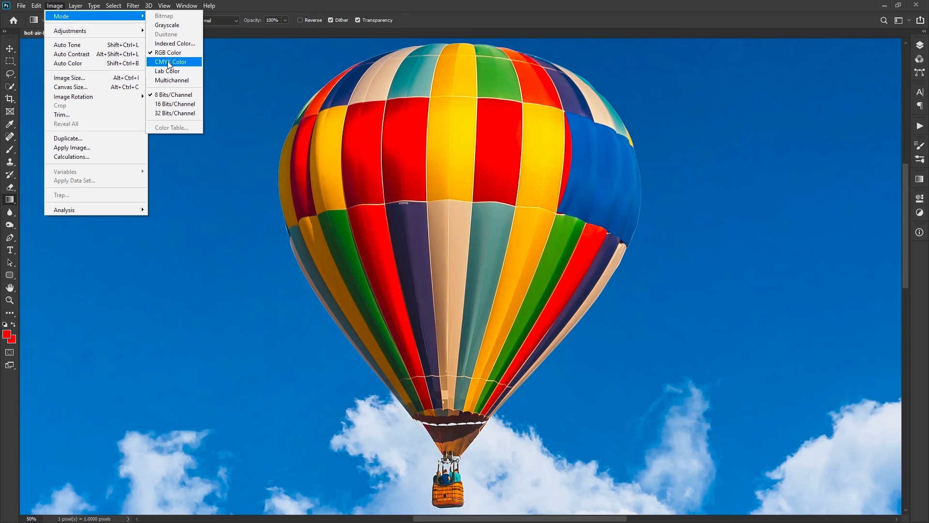
click(171, 62)
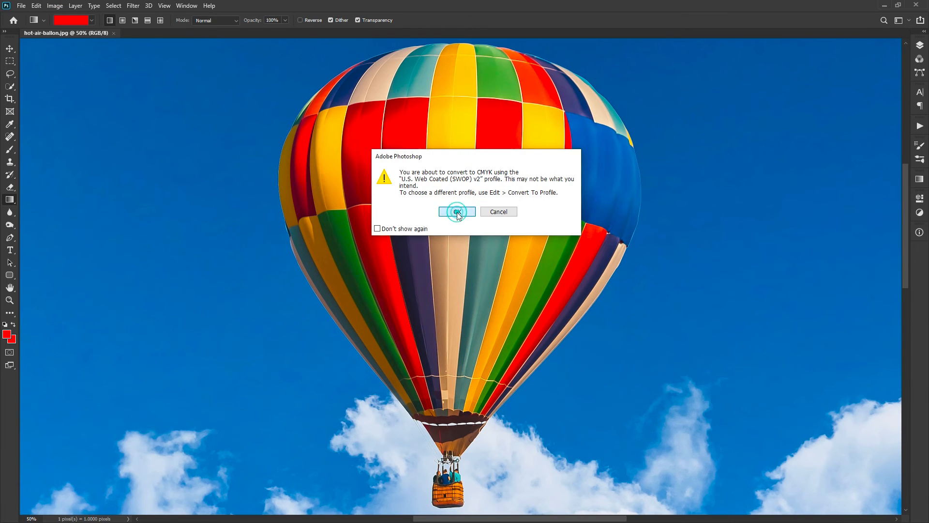
click(456, 211)
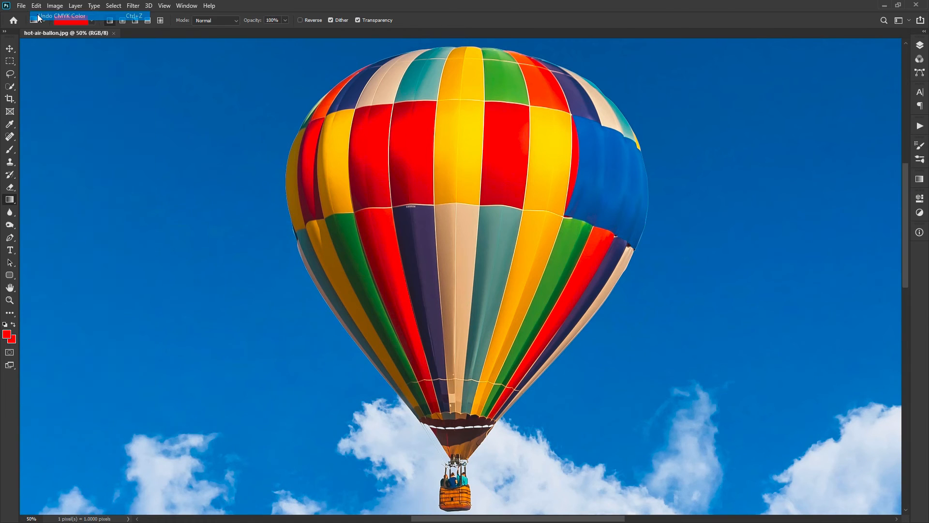
Step: Undo the CMYK Color conversion to restore the photo to RGB
click(54, 5)
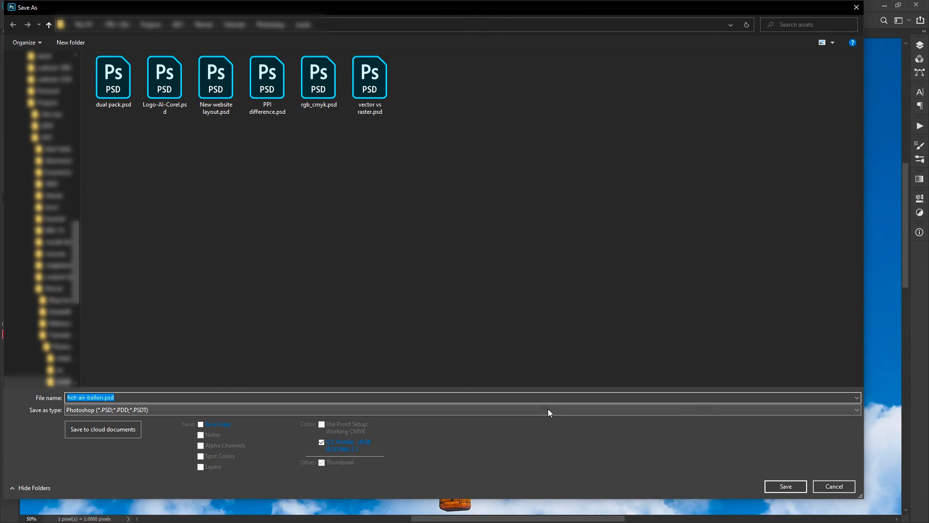
Step: Expand the Save As file-type list to show formats such as JPEG, PNG and TIFF
click(462, 409)
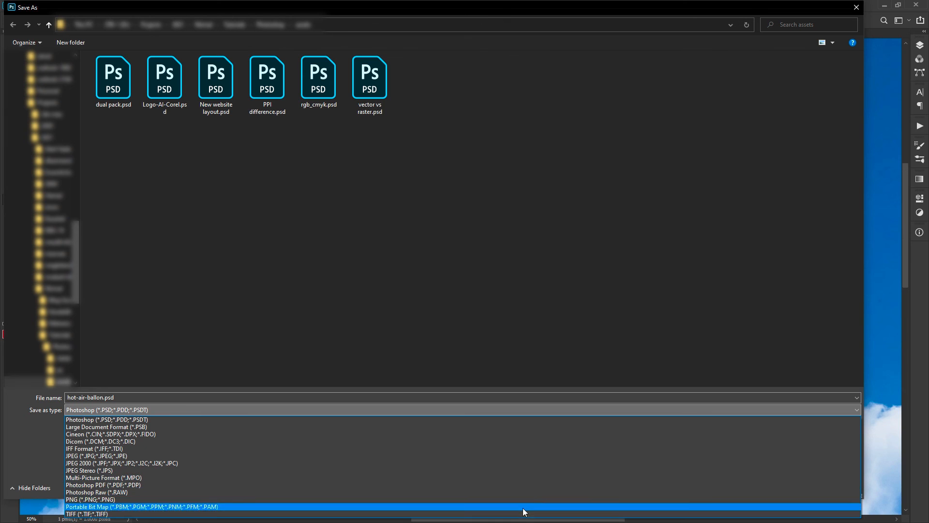